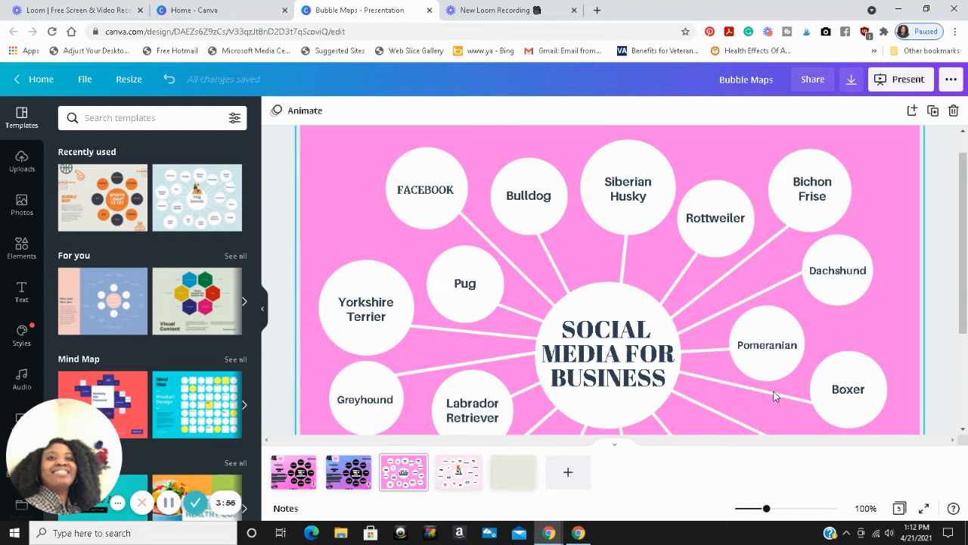
mouse_move(775, 395)
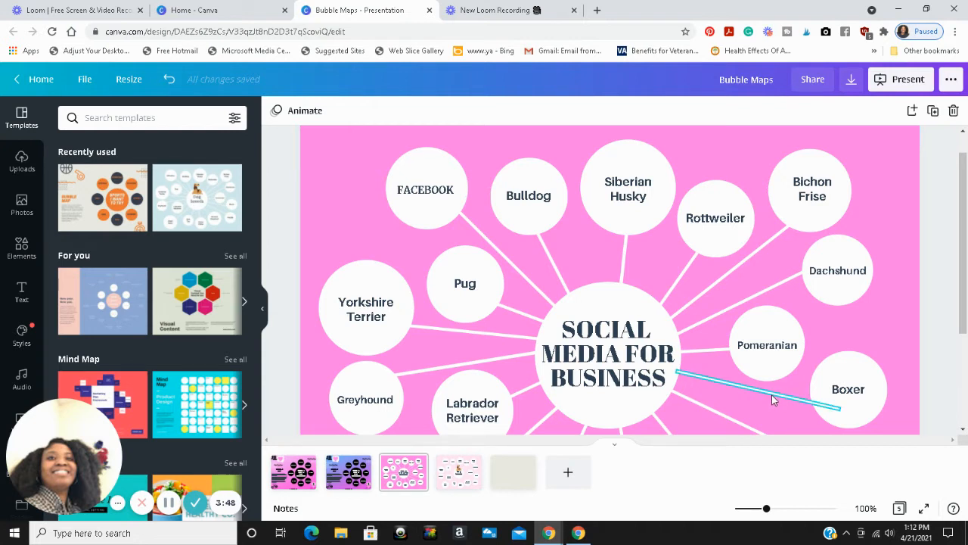
Replace the Bulldog label next to FACEBOOK with TWITTER in capitals, retyping after a mistyped start.
left_click(608, 354)
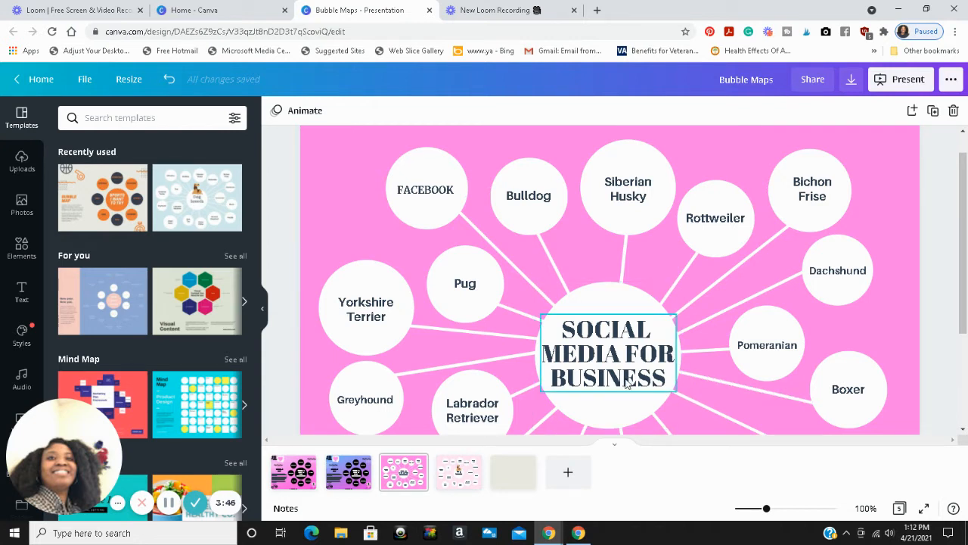
left_click(530, 196)
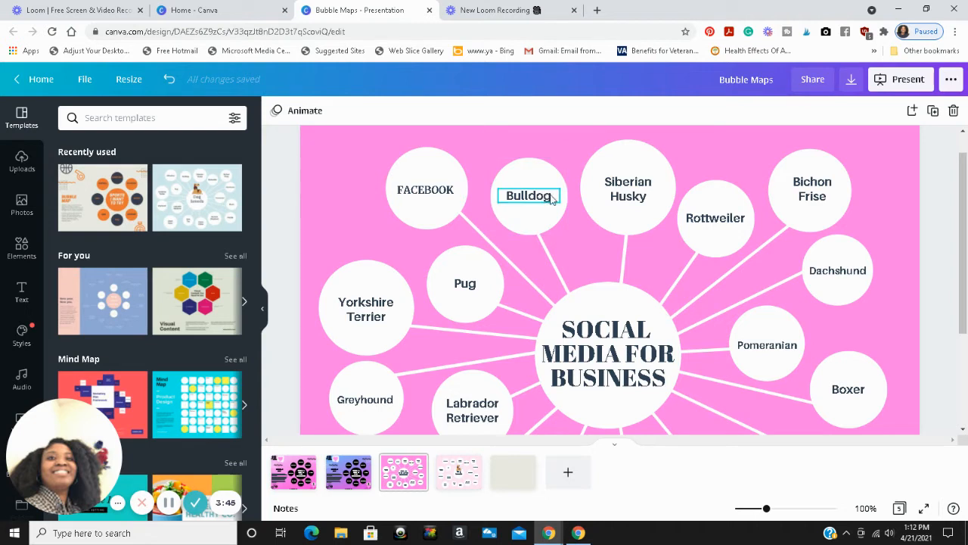
double_click(528, 195)
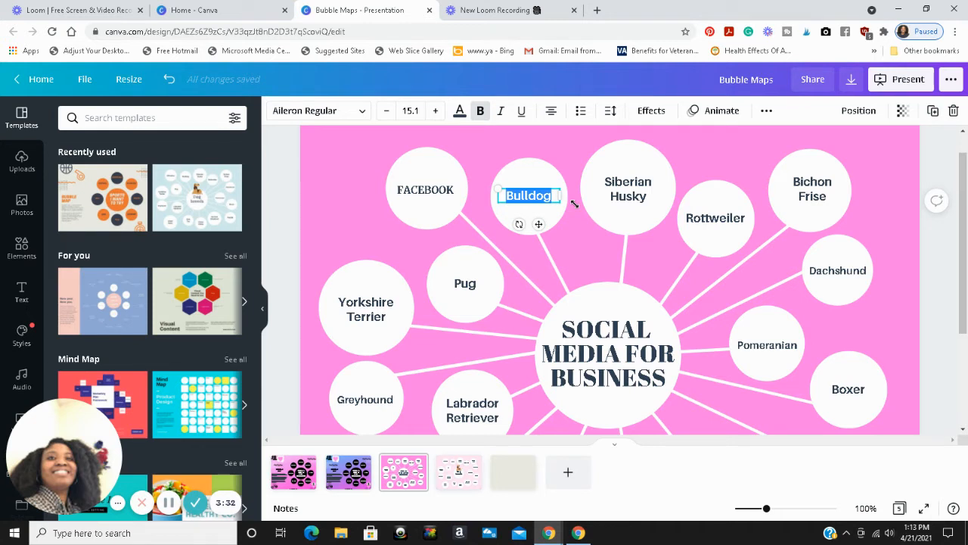
type("tWI")
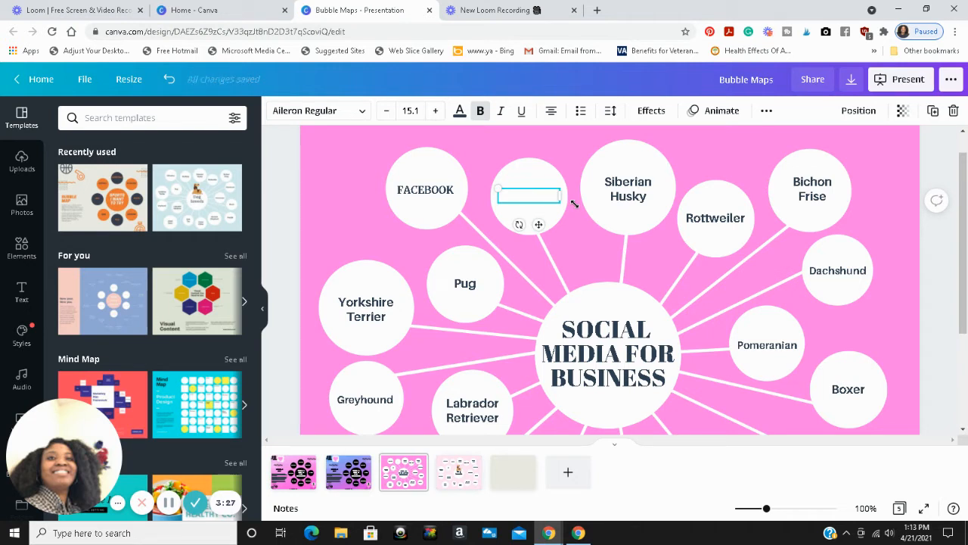
type("Tw")
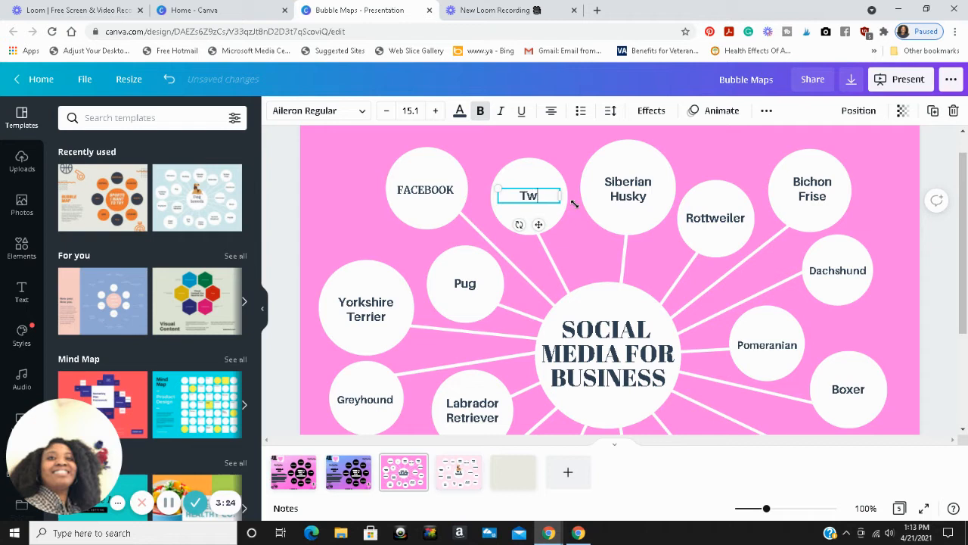
type("W")
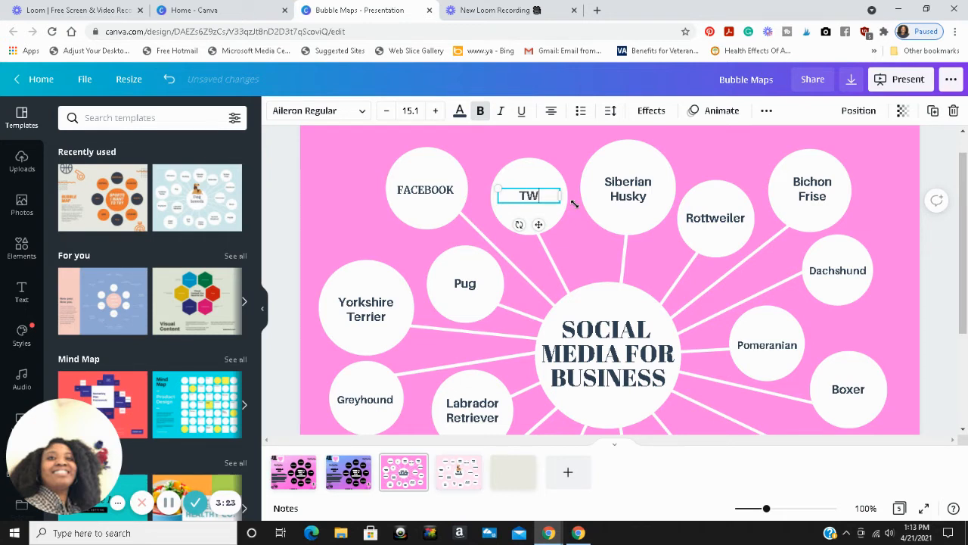
type("i")
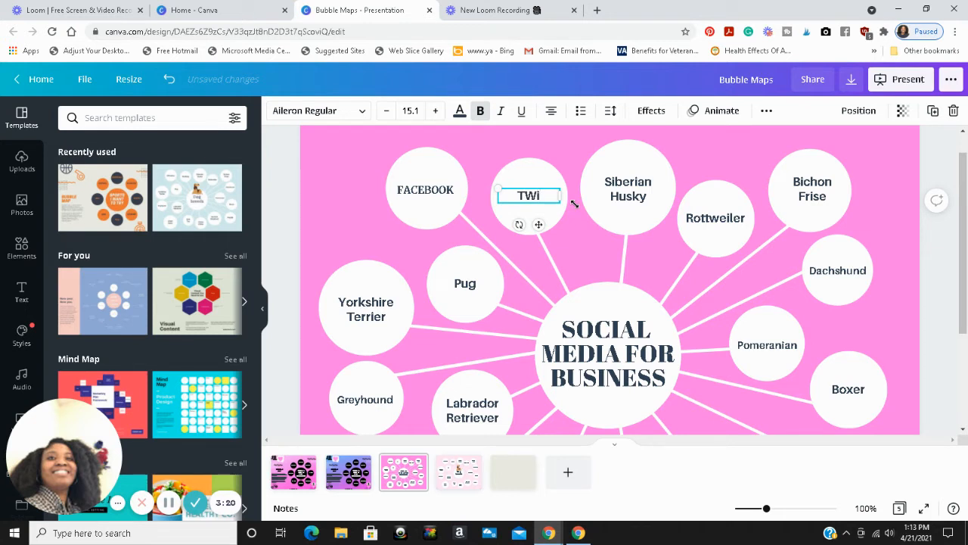
key("Backspace")
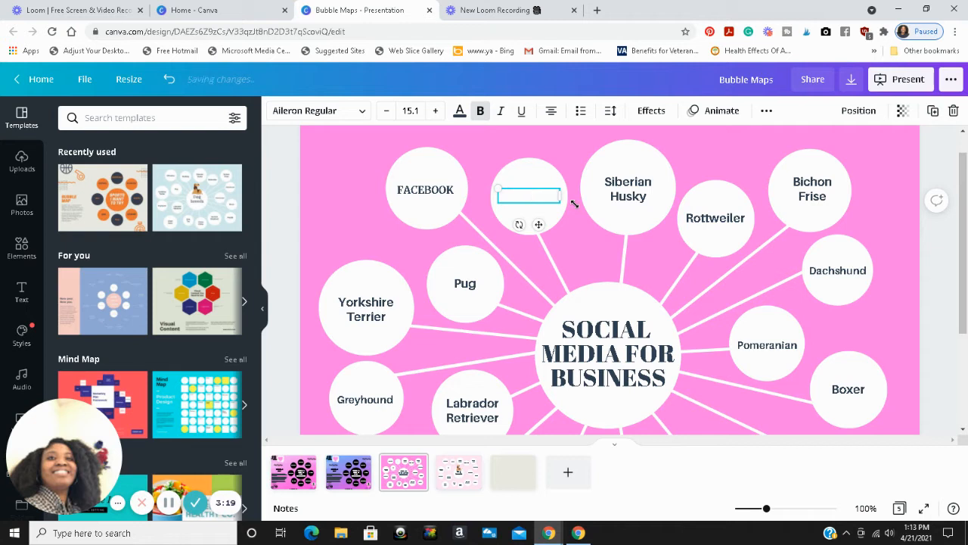
type("TWITTER")
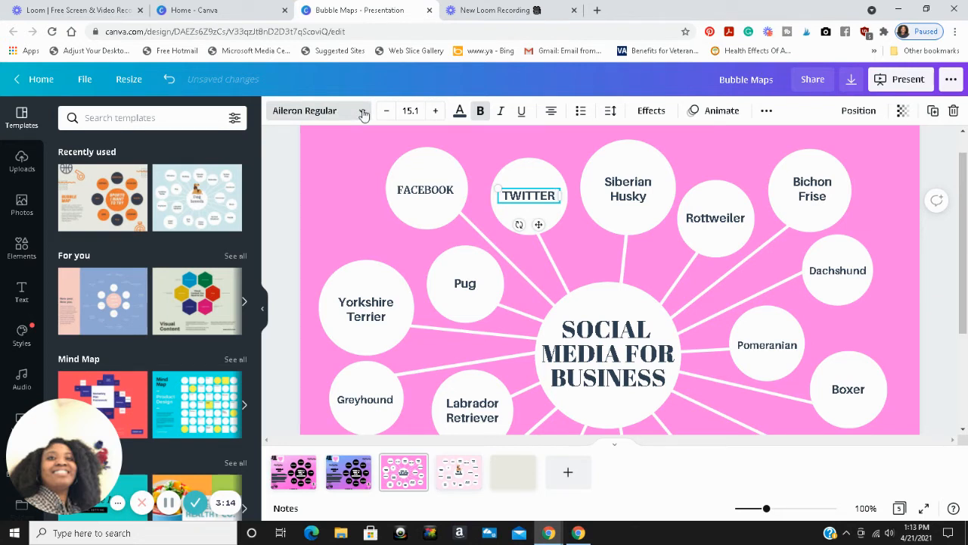
mouse_move(330, 290)
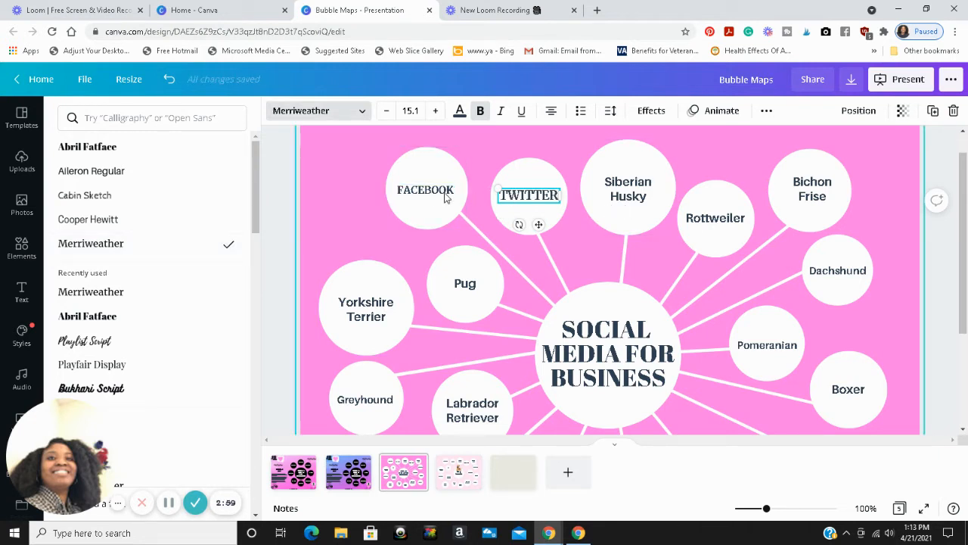
Enlarge the FACEBOOK label two size steps to 15.1 and widen its box so it stays on one line.
left_click(425, 191)
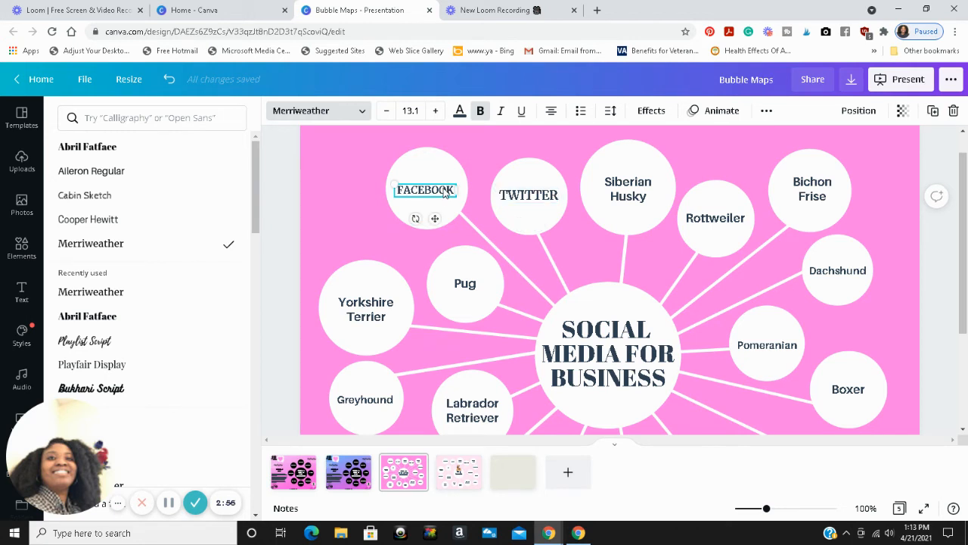
left_click(436, 111)
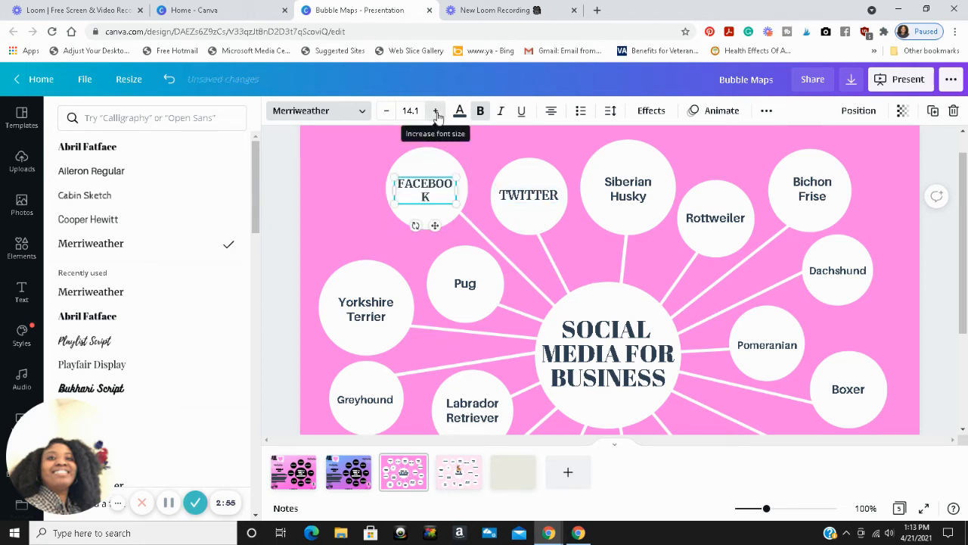
left_click(436, 111)
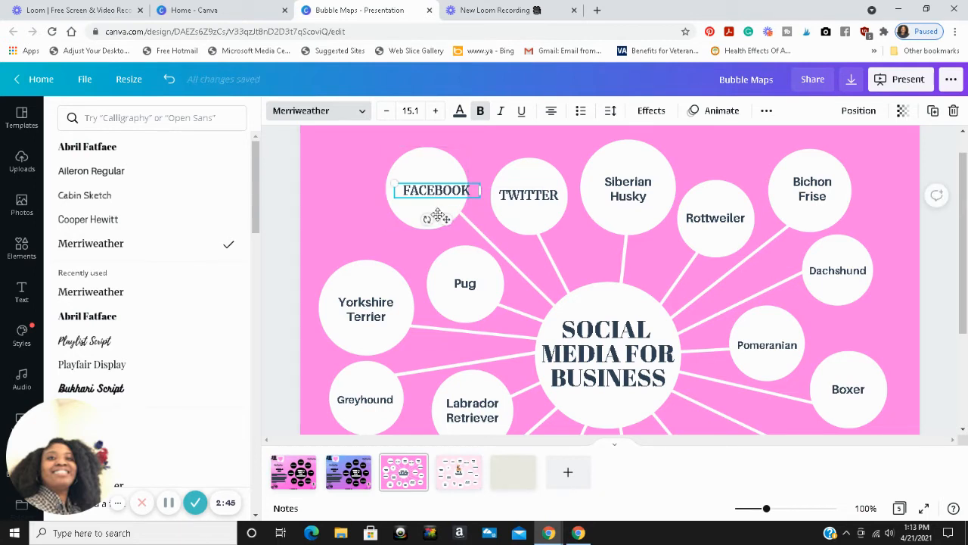
left_click_drag(436, 190, 436, 183)
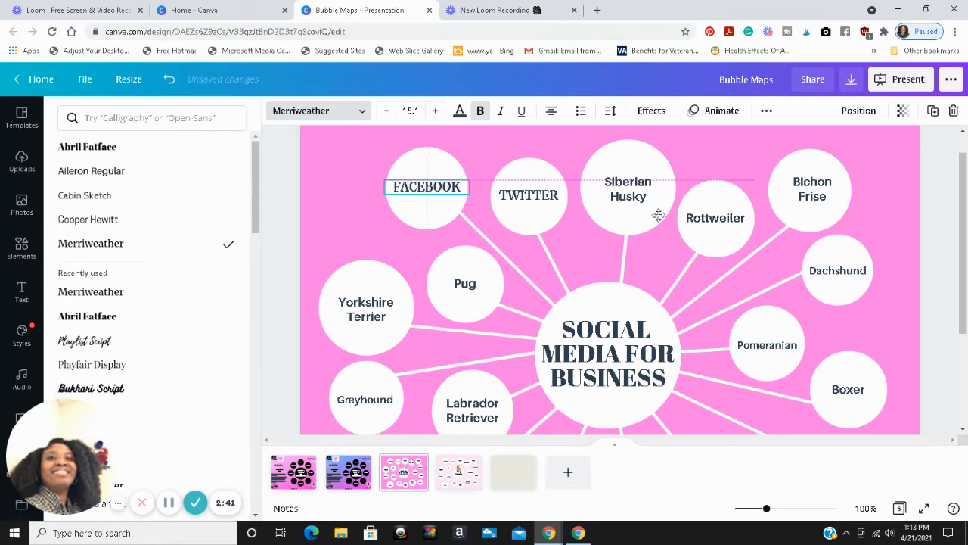
Replace the Siberian Husky label in the third bubble with INSTAGRAM.
left_click(628, 188)
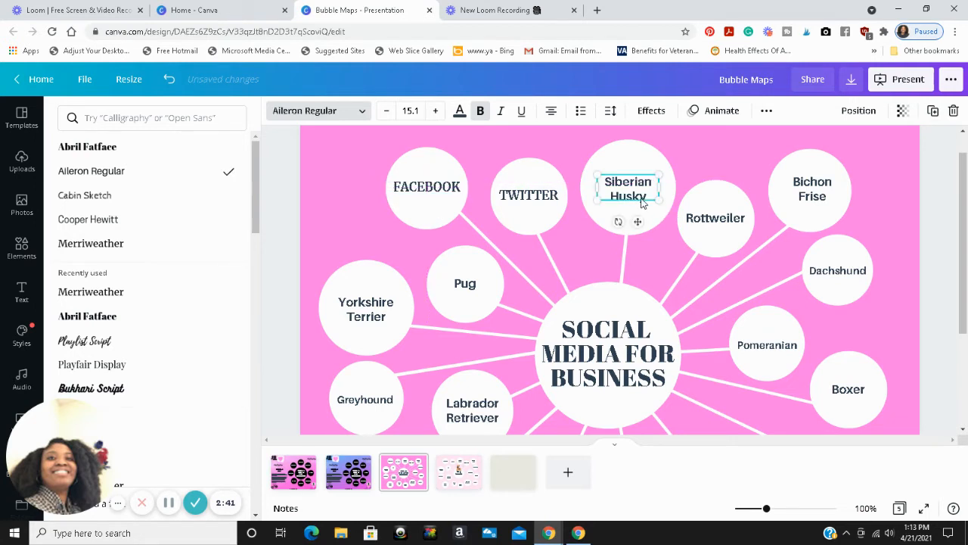
triple_click(628, 188)
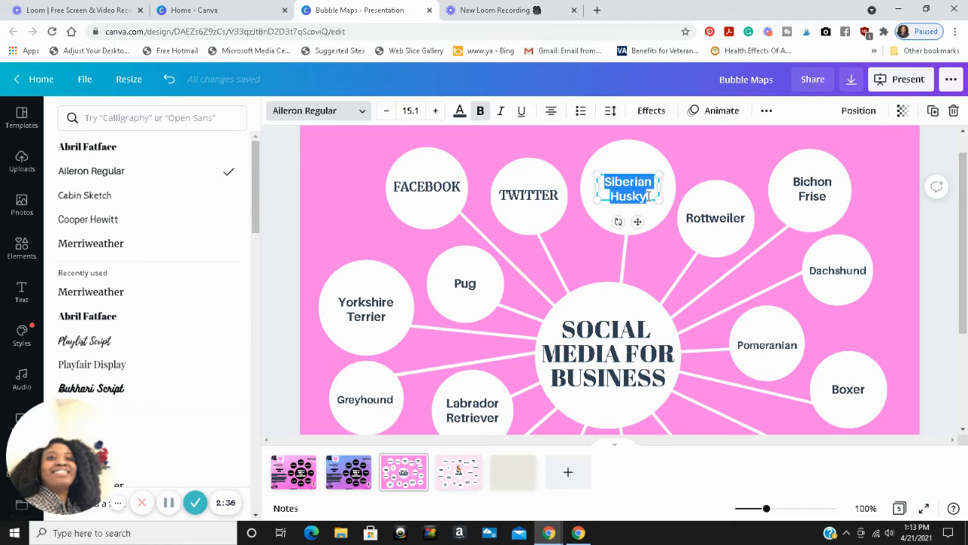
mouse_move(647, 195)
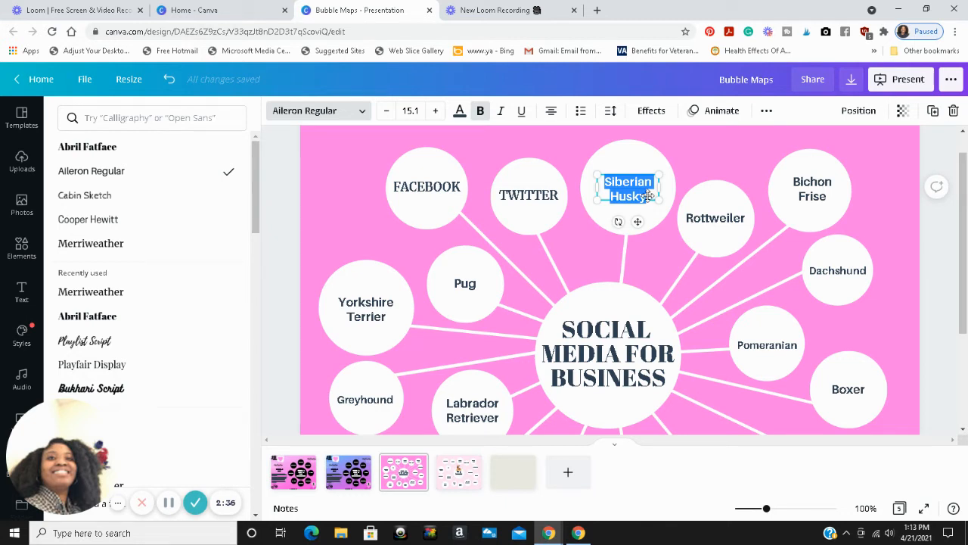
type("INSTAGRAM")
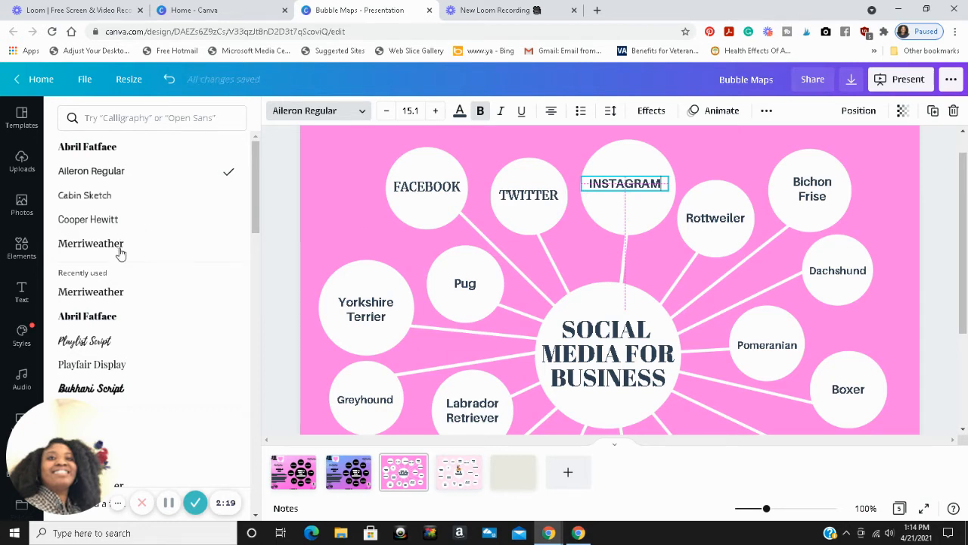
left_click(91, 242)
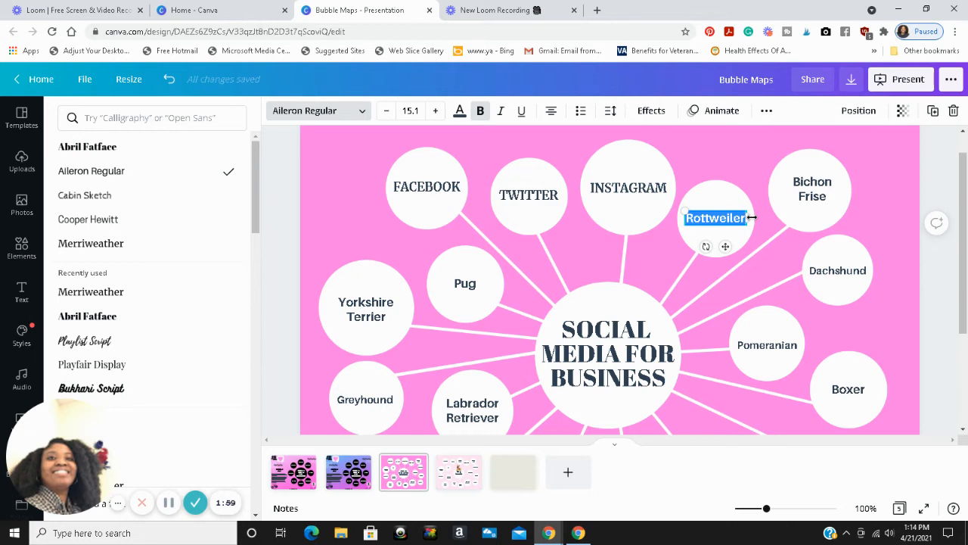
Replace Rottweiler with PINTEREST and move the label back onto its circle beside INSTAGRAM.
type("PINTEREST")
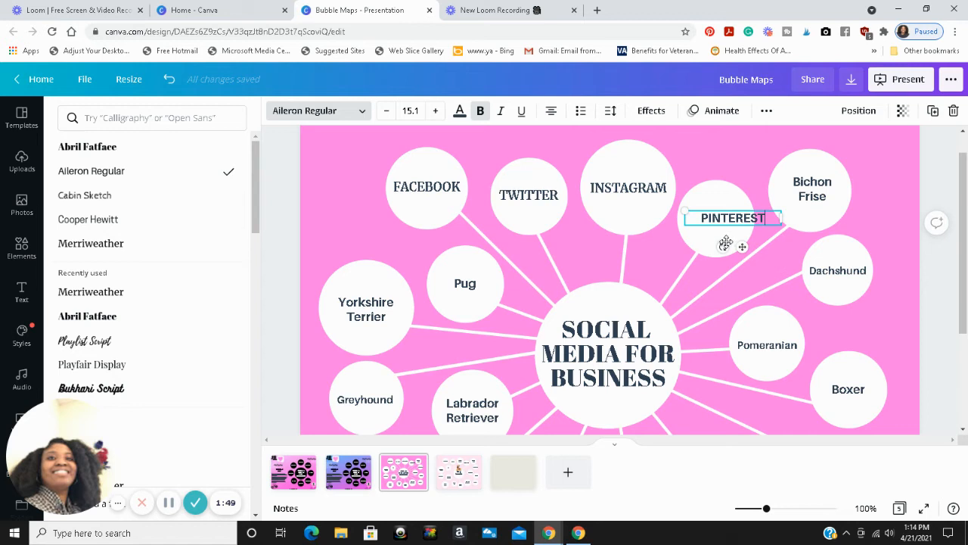
left_click_drag(732, 218, 714, 213)
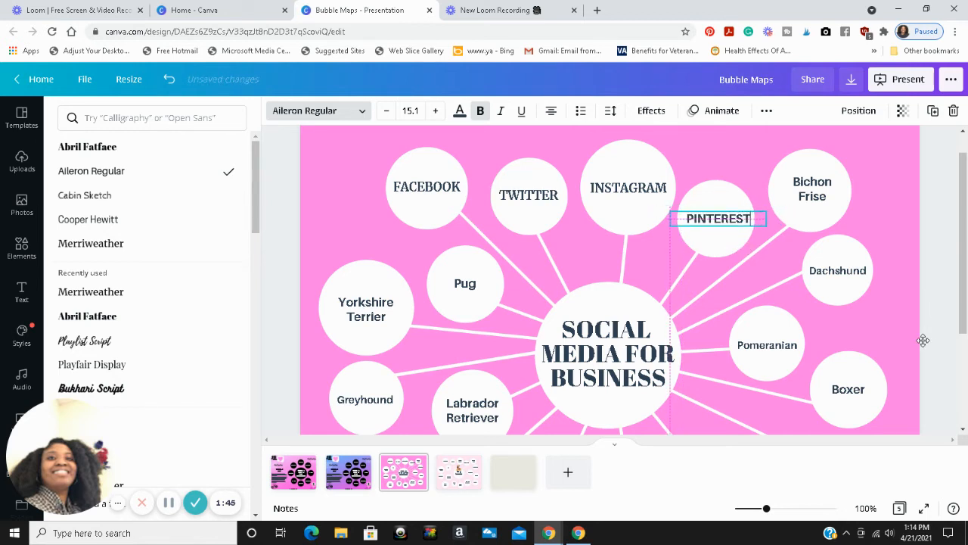
left_click(848, 389)
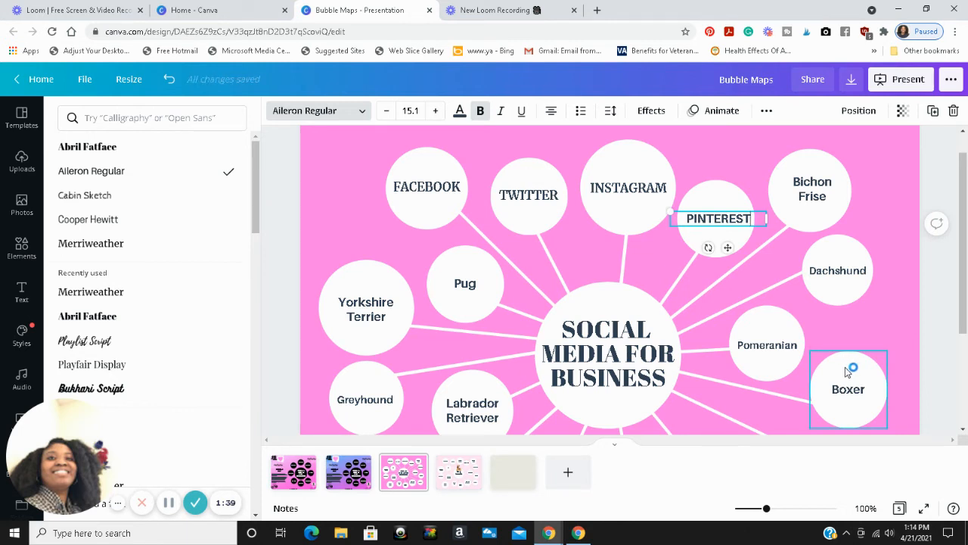
mouse_move(849, 372)
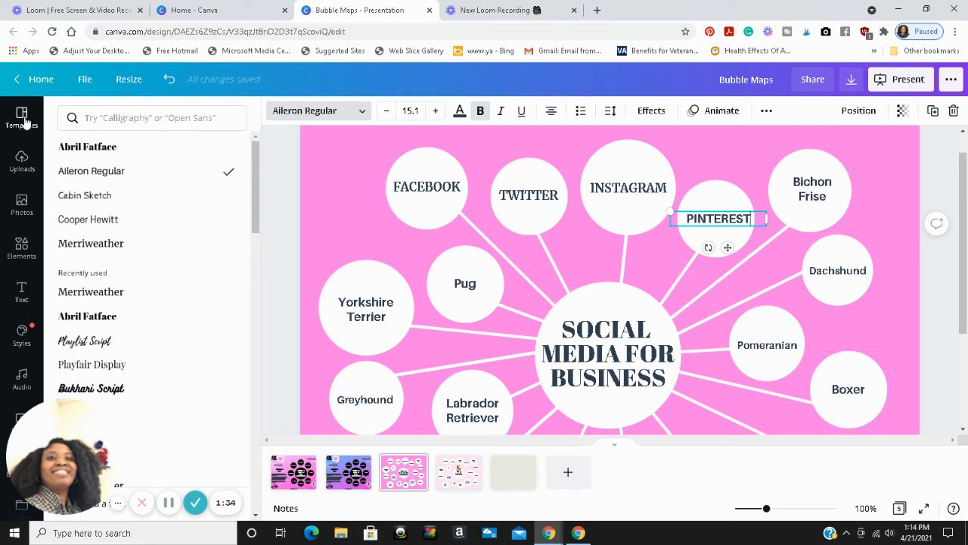
mouse_move(21, 115)
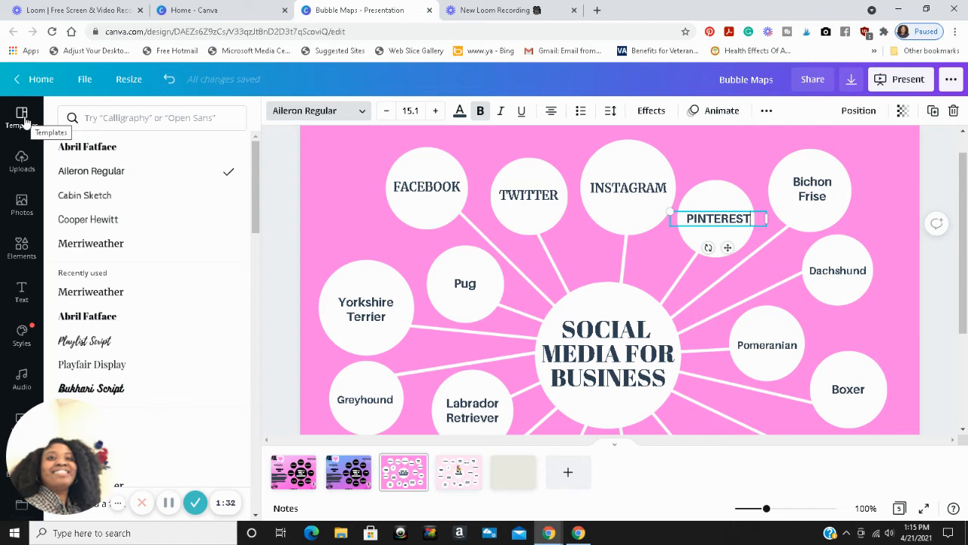
mouse_move(274, 289)
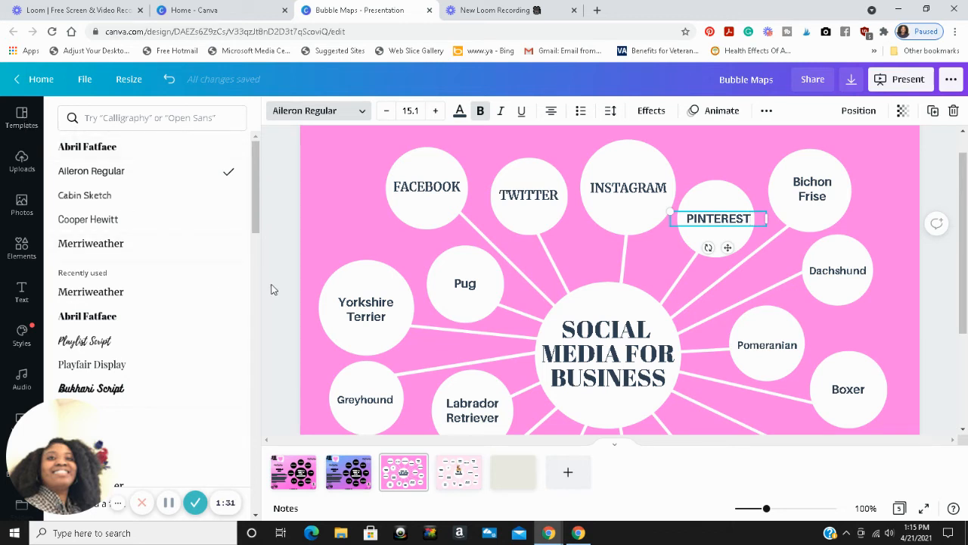
Show the Templates gallery in the sidebar and reselect the central SOCIAL MEDIA FOR BUSINESS title.
left_click(22, 118)
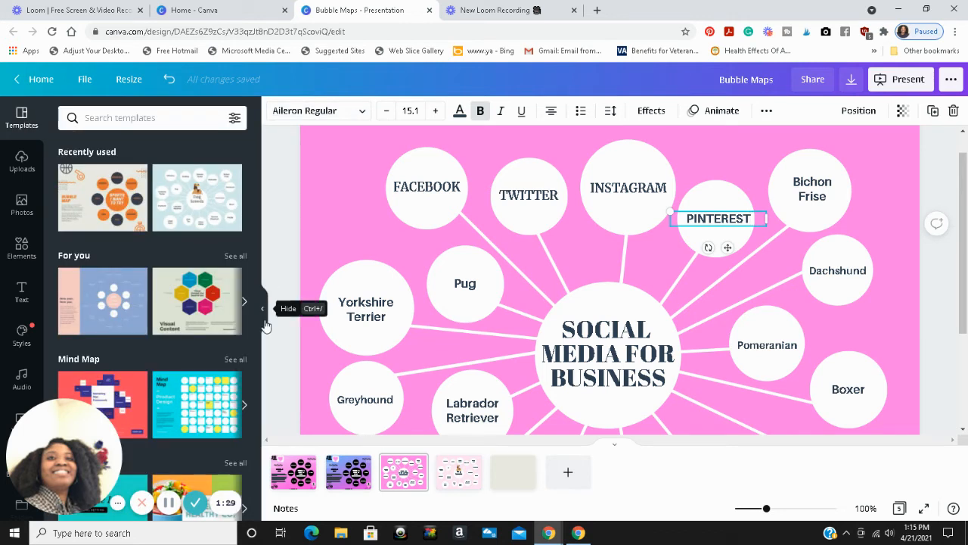
left_click(366, 309)
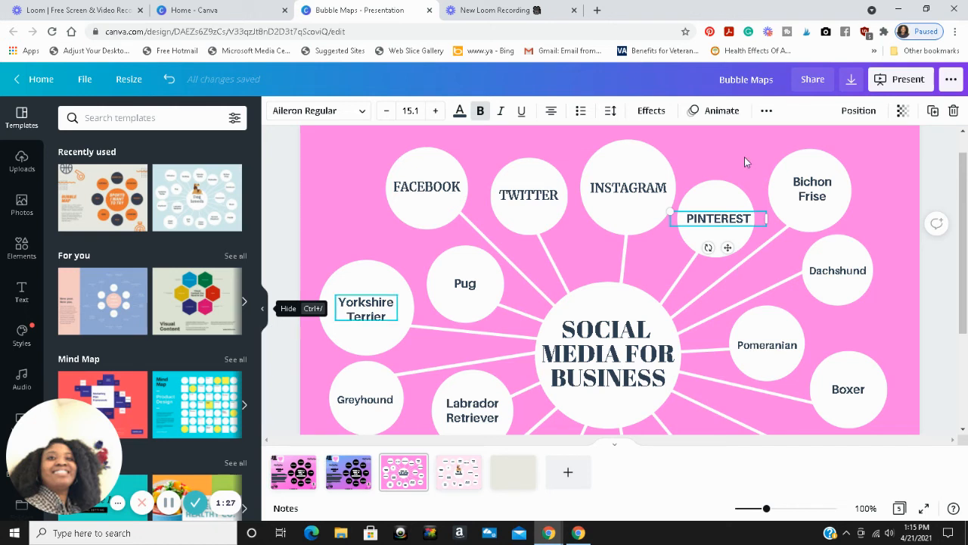
mouse_move(199, 212)
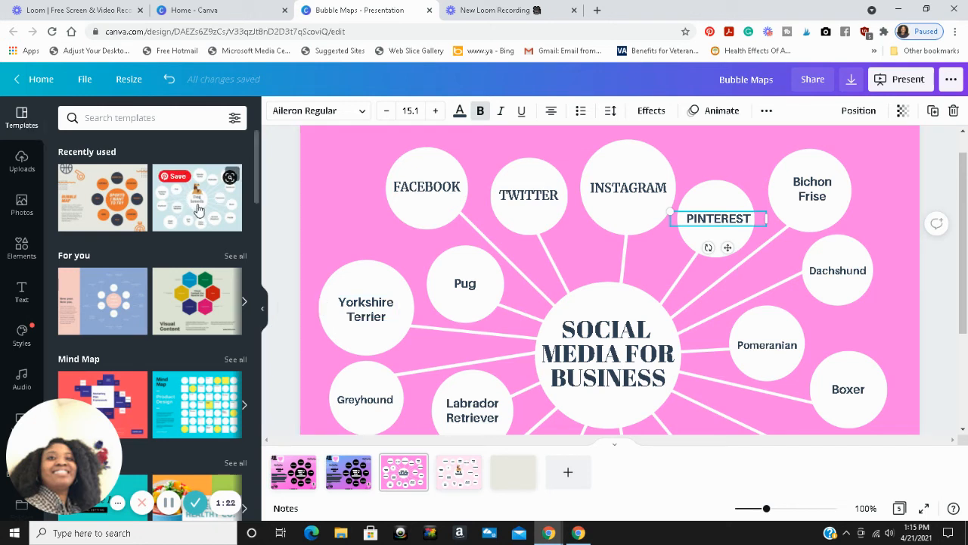
mouse_move(215, 224)
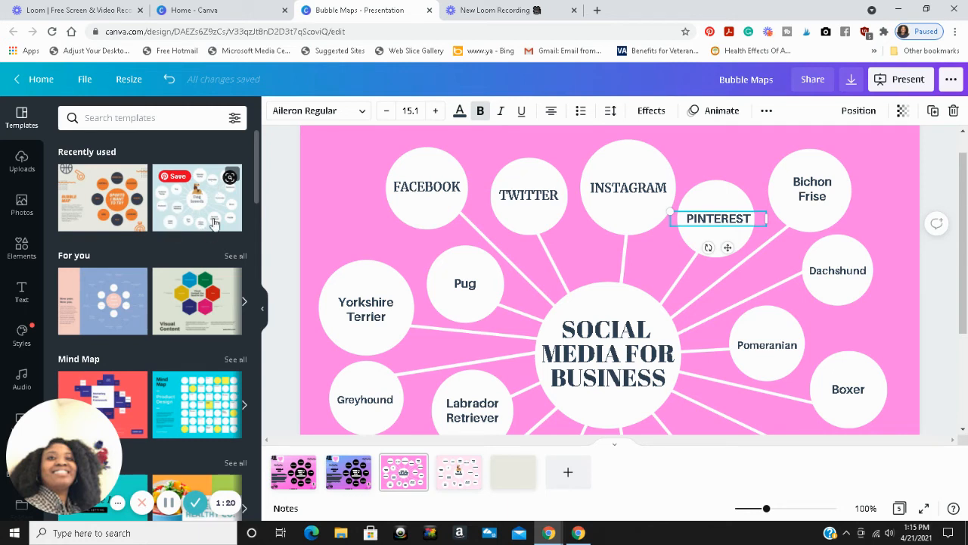
mouse_move(188, 269)
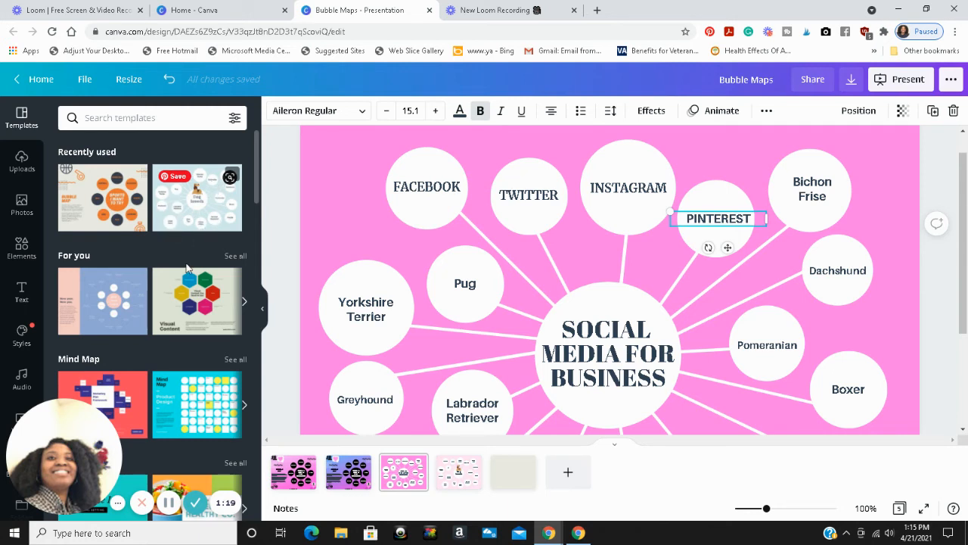
mouse_move(196, 280)
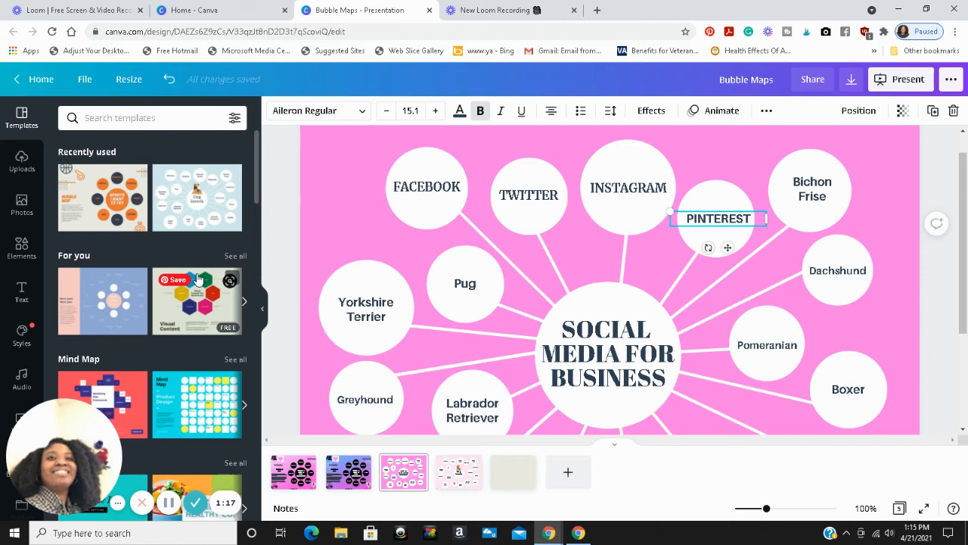
left_click(606, 354)
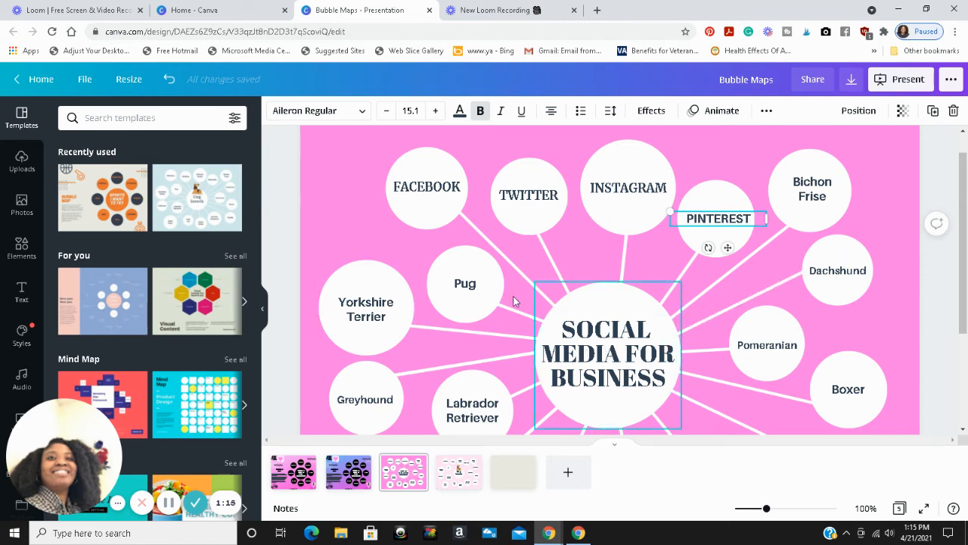
left_click(606, 354)
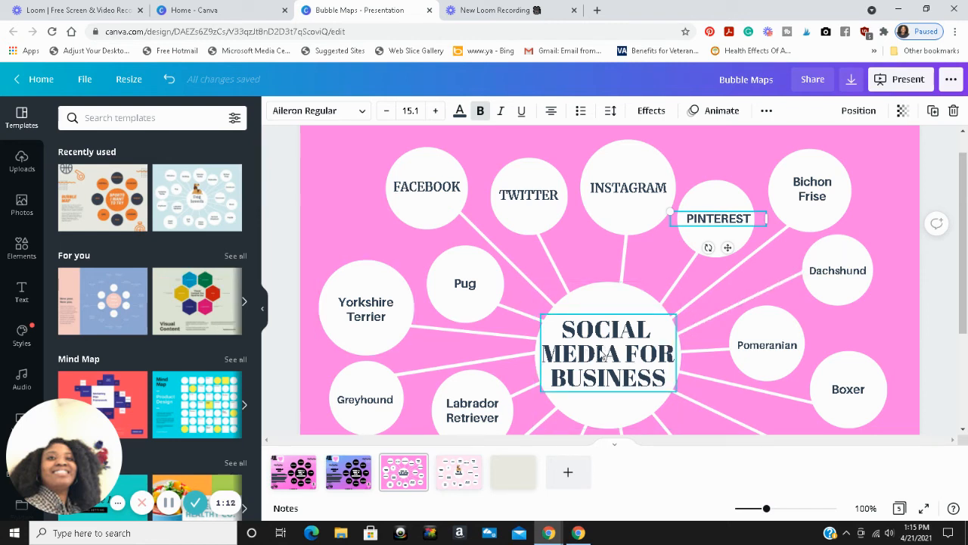
mouse_move(639, 381)
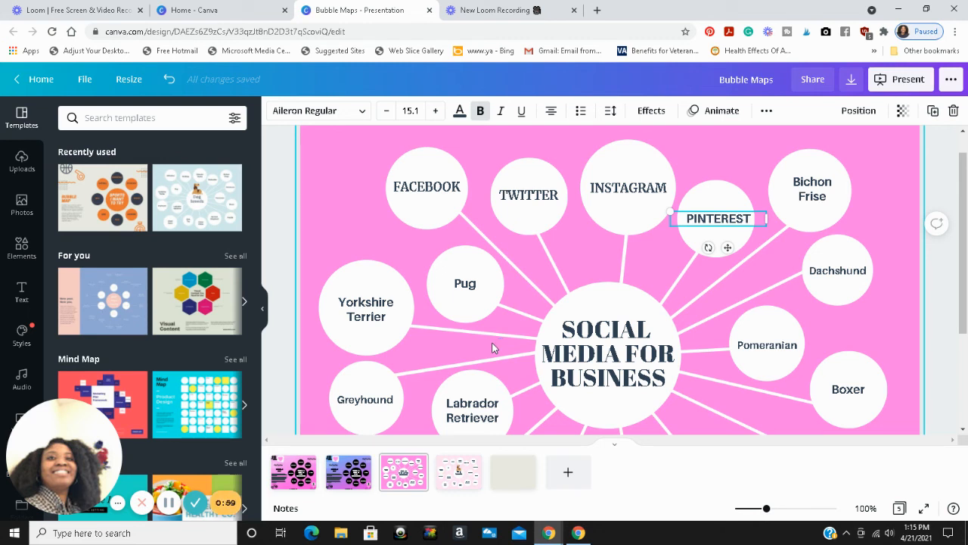
left_click(609, 352)
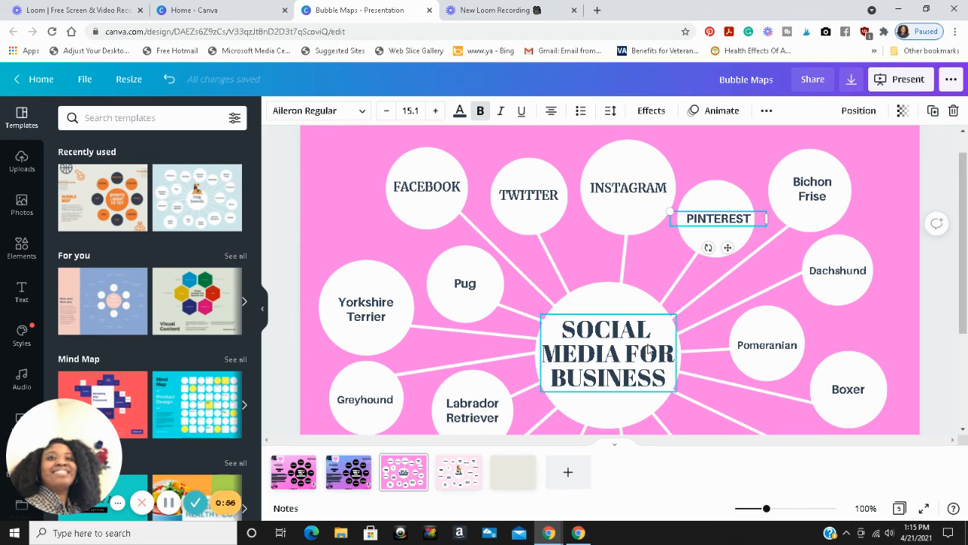